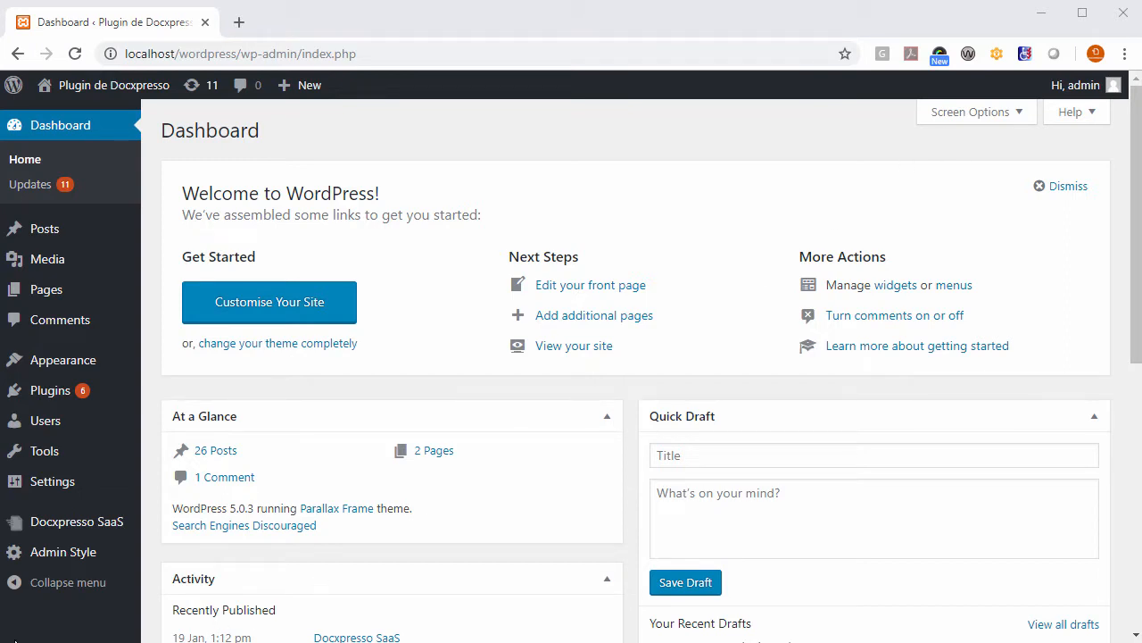
# Go to the Docxpresso SaaS Templates page from the admin sidebar
pyautogui.click(75, 457)
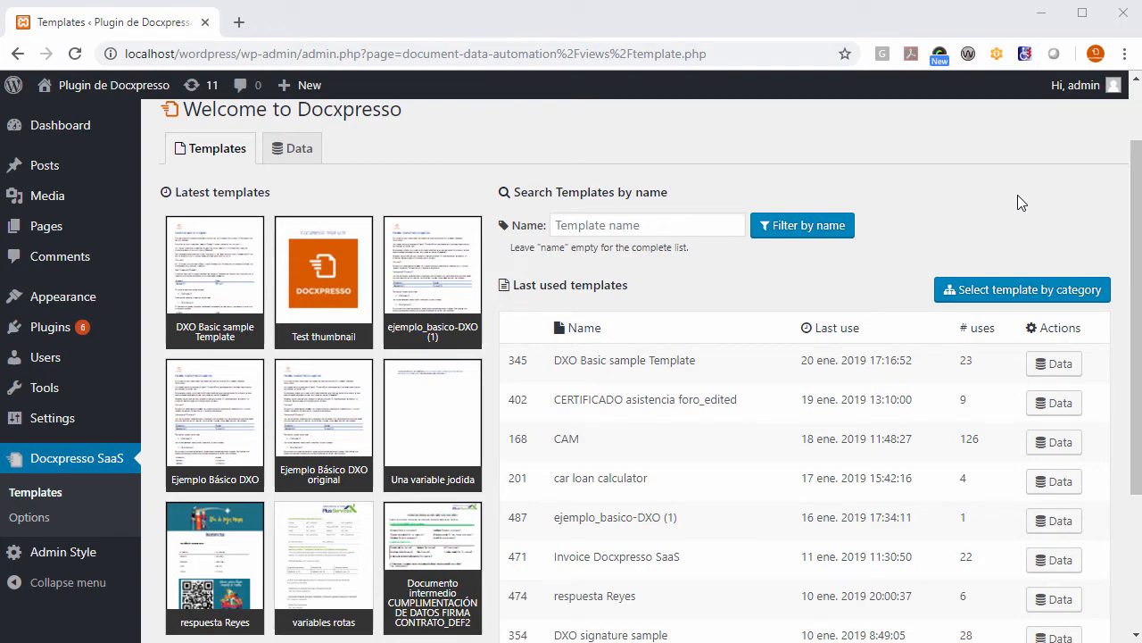
pyautogui.moveTo(232, 194)
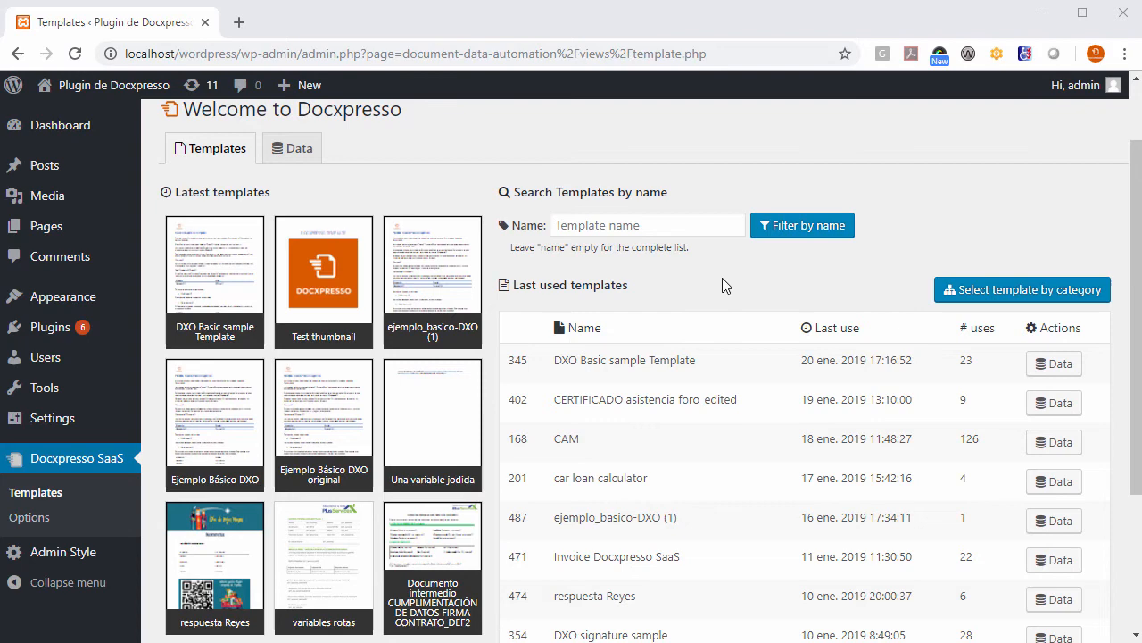
pyautogui.moveTo(764, 373)
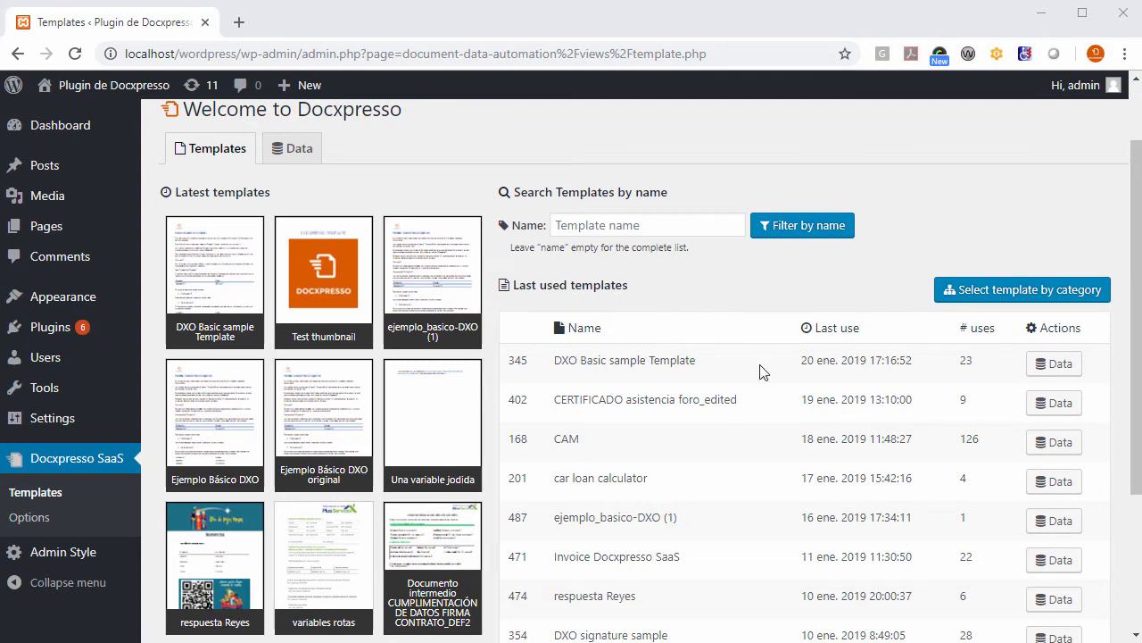
pyautogui.moveTo(1053, 364)
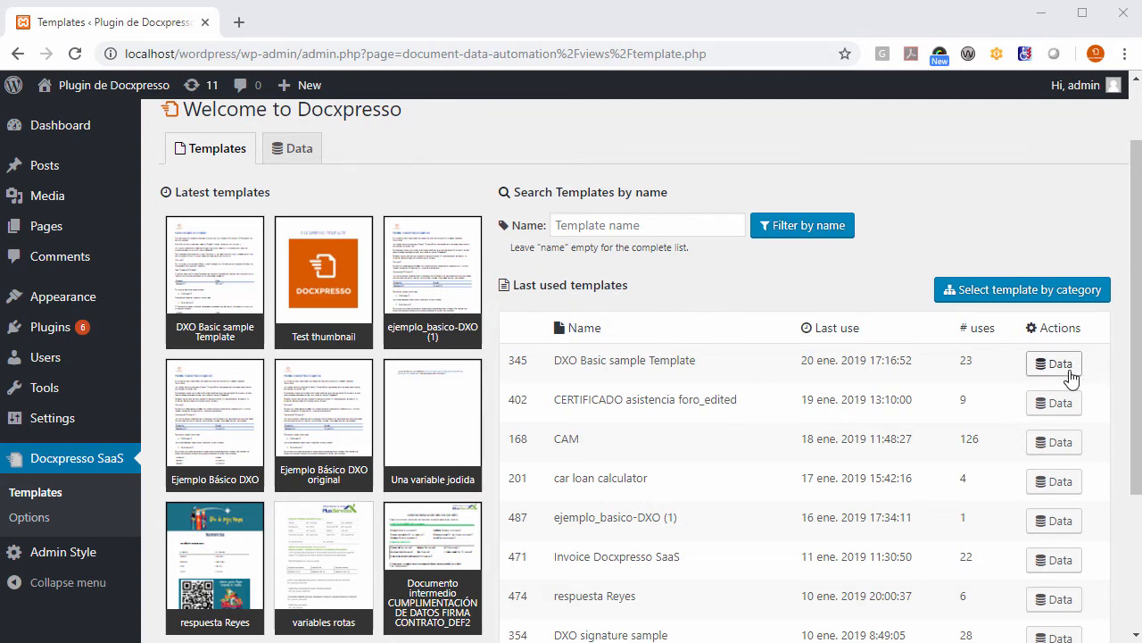
# List the usage data records for DXO Basic sample Template
pyautogui.click(1053, 364)
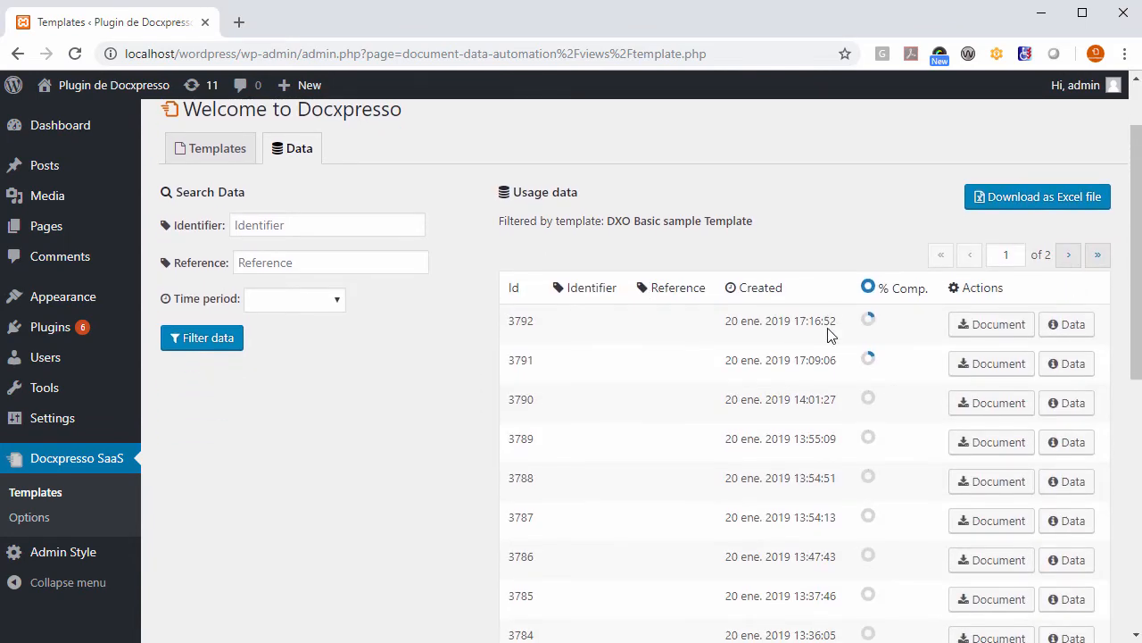
pyautogui.scroll(-3)
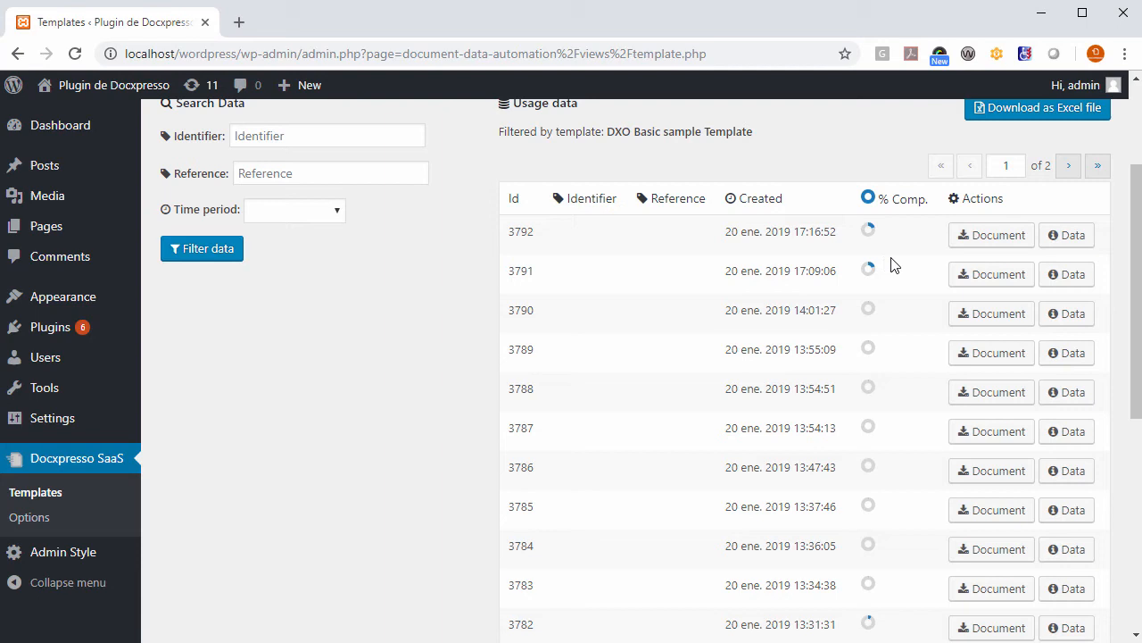
pyautogui.moveTo(1003, 241)
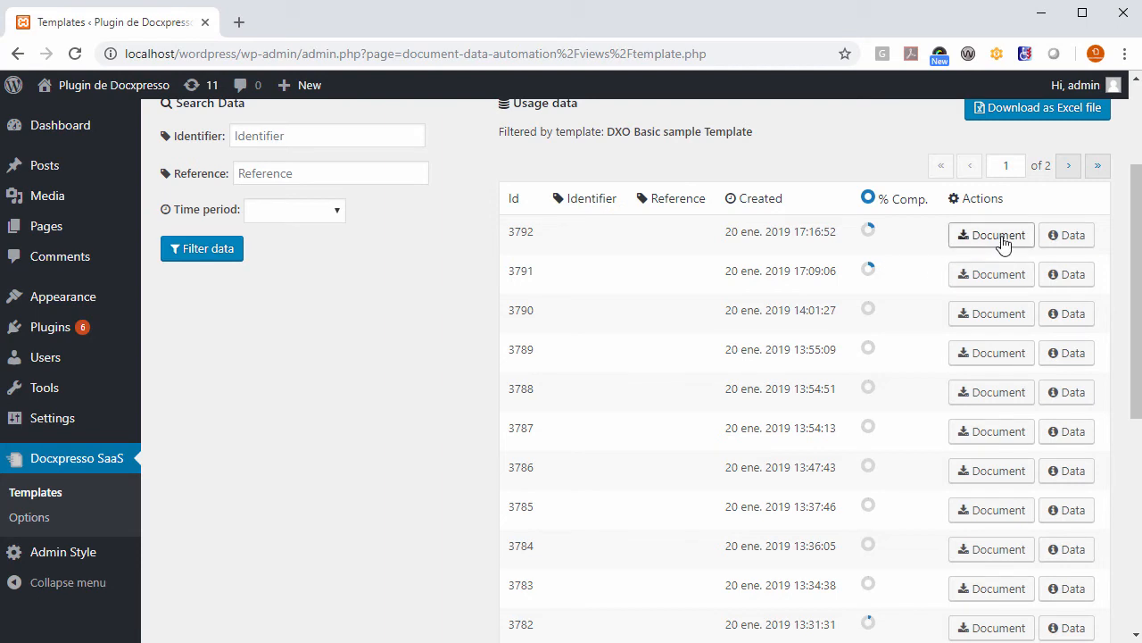
# Download the generated .odt for usage 3792, view it in Word, then close it
pyautogui.click(991, 236)
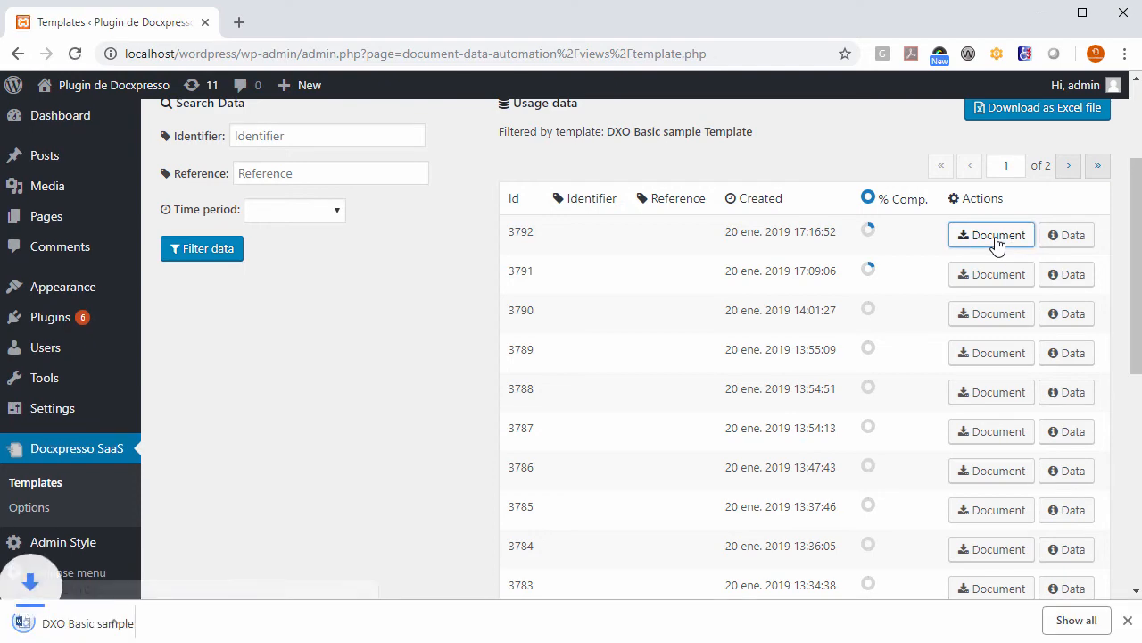
pyautogui.click(991, 235)
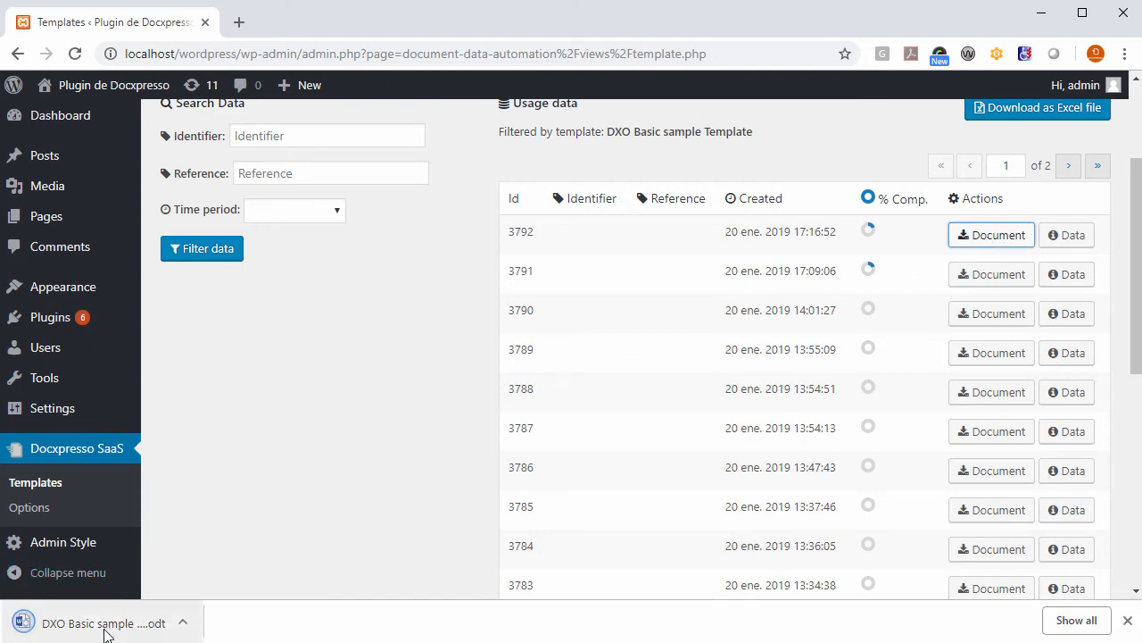
pyautogui.click(104, 621)
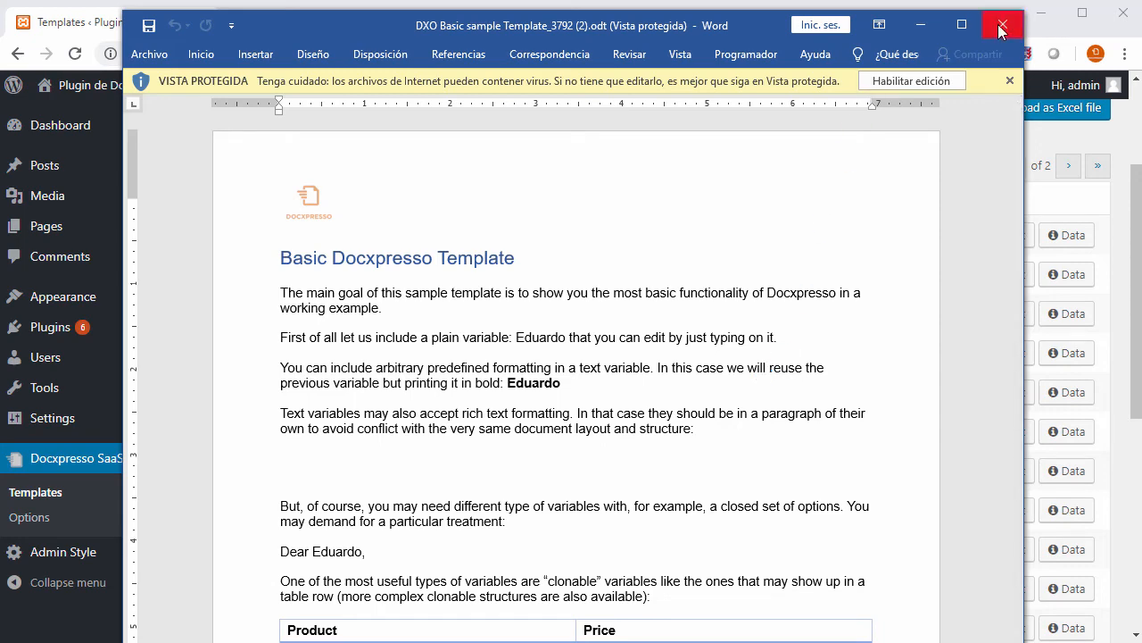
pyautogui.click(1000, 25)
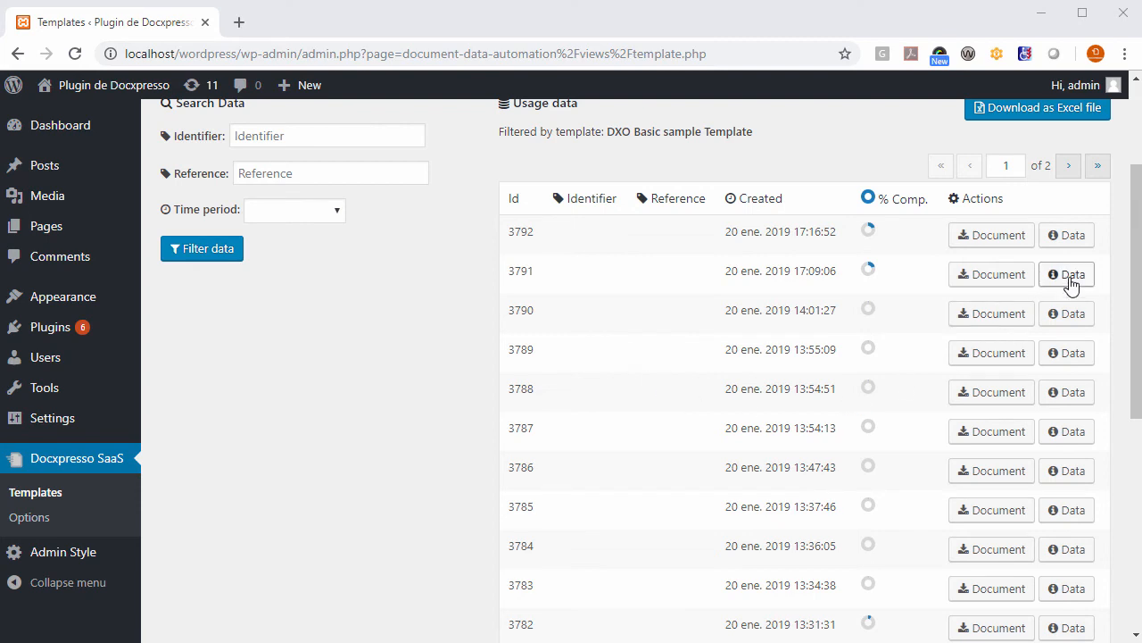
# Show the usage details and submitted data fields for usage 3791
pyautogui.click(1067, 275)
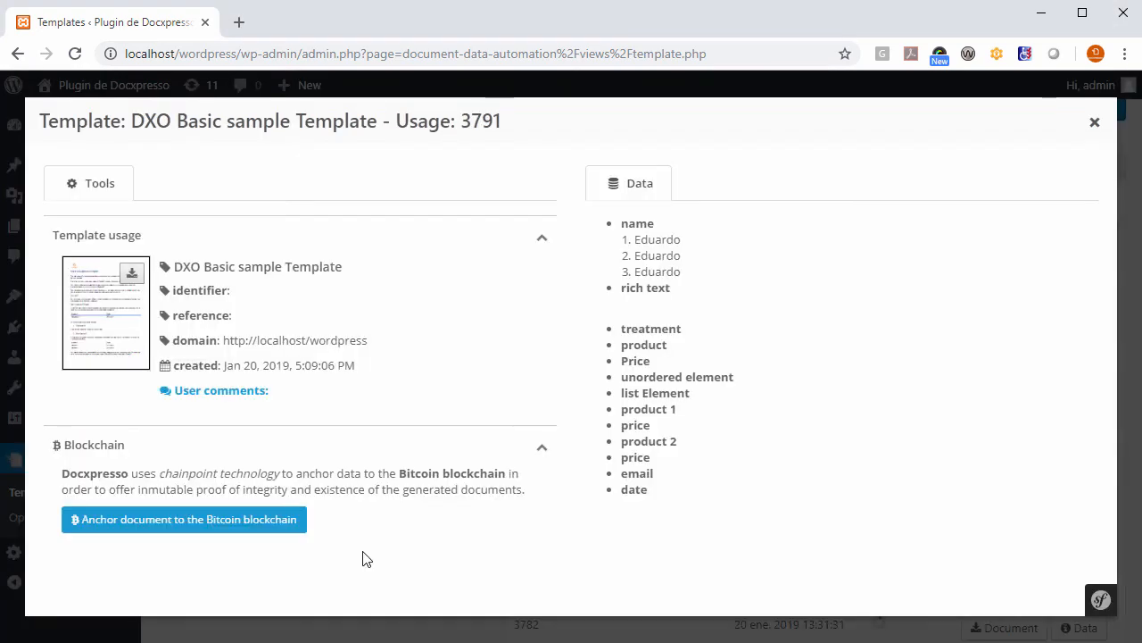
pyautogui.moveTo(394, 546)
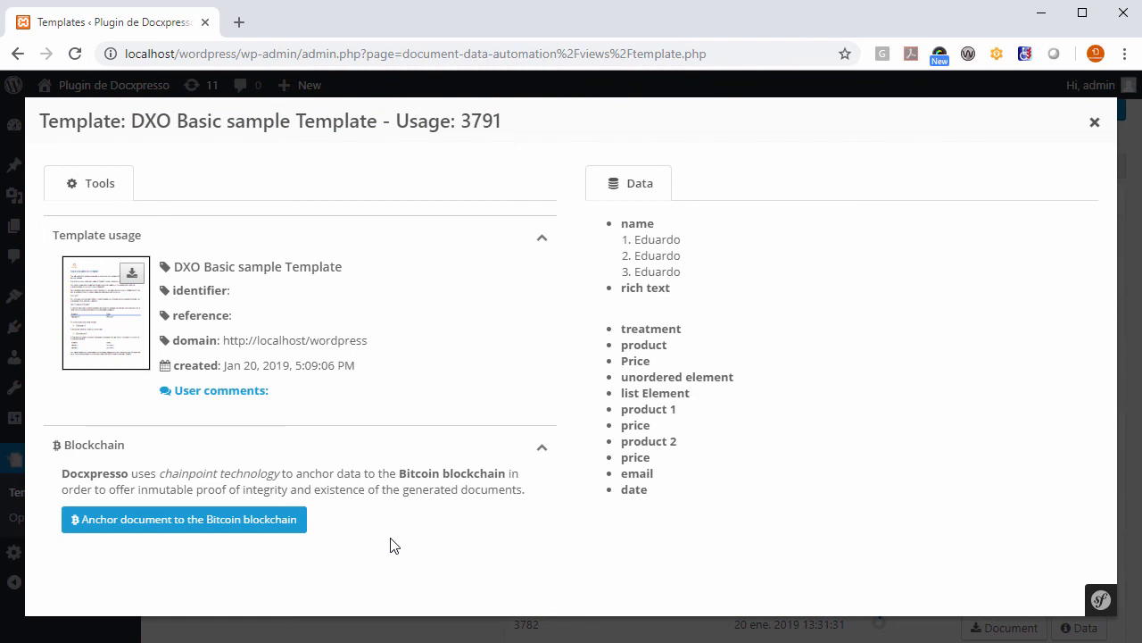